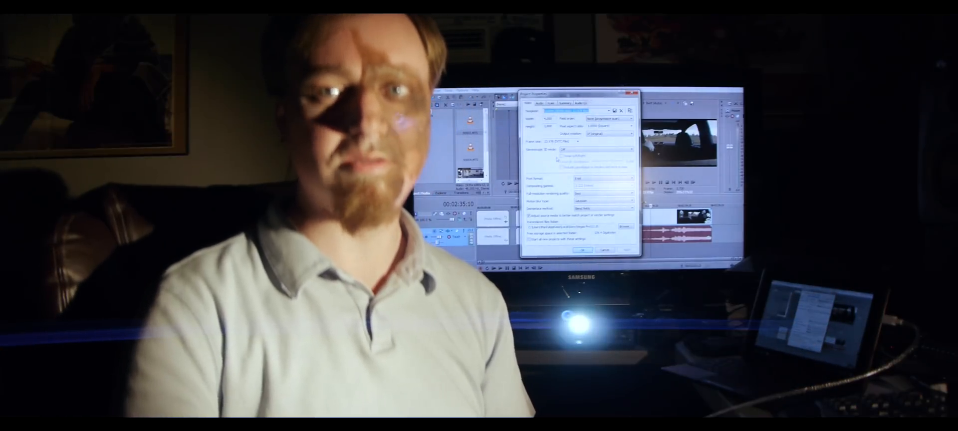
Add Film Grain at 2.2% monochrome, then Chromatic Aberration, and review its settings.
{"action": "left_click", "coordinate": [578, 250]}
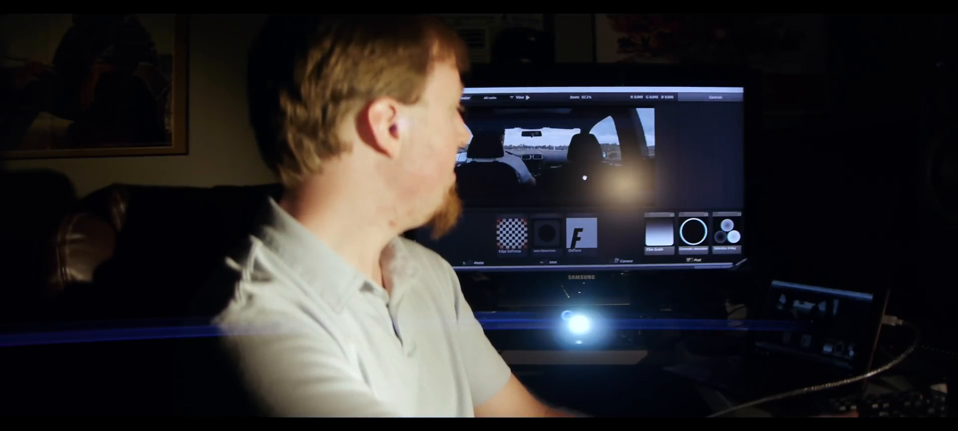
{"action": "left_click", "coordinate": [658, 234]}
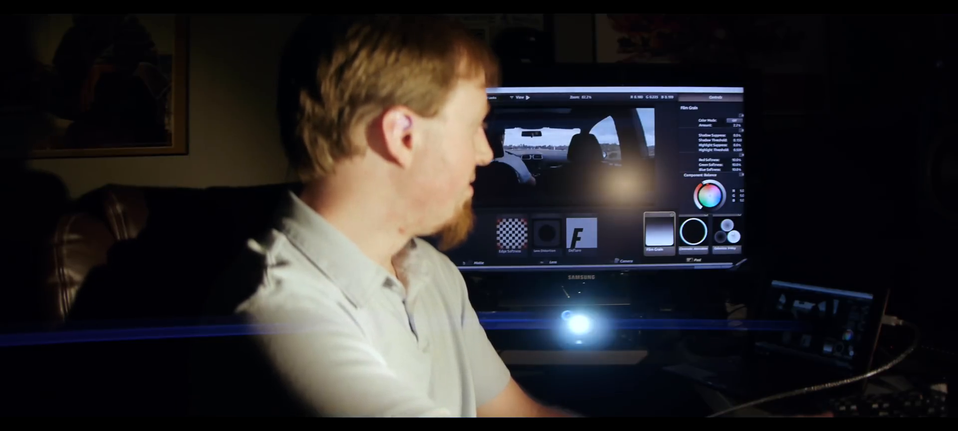
{"action": "left_click", "coordinate": [692, 233]}
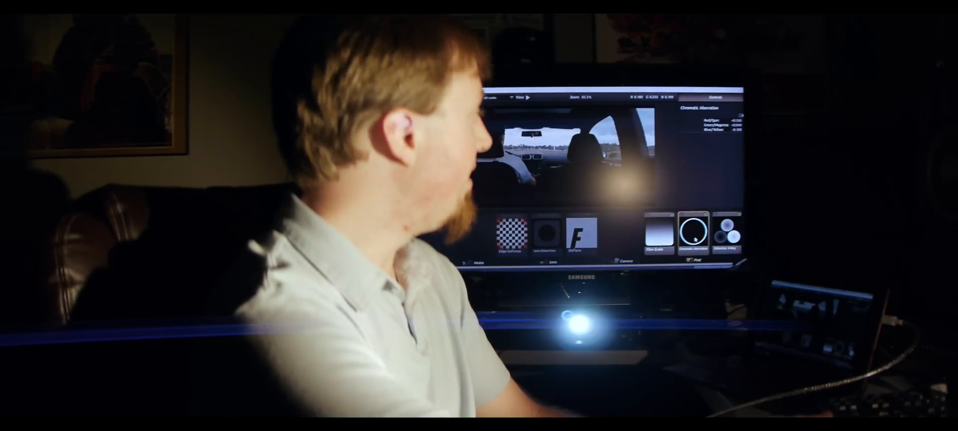